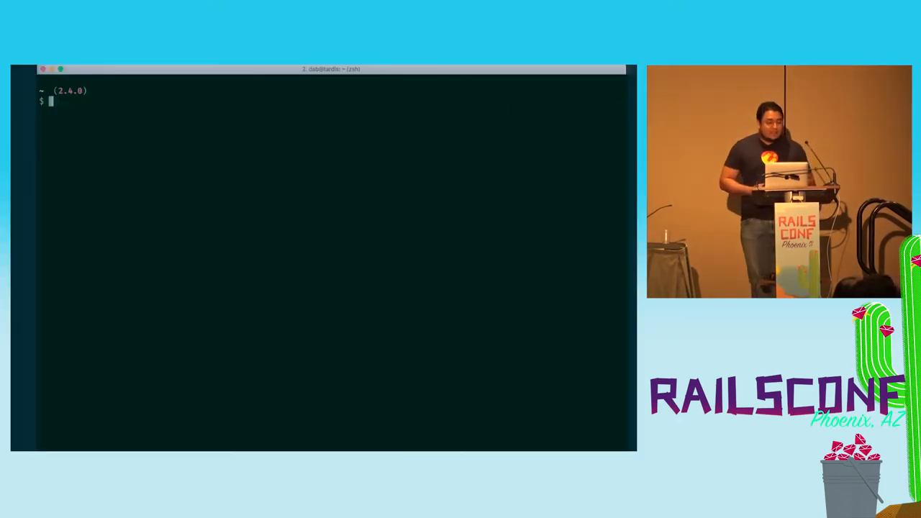
# Start creating the new Rails application named railsconf with rails new
pyautogui.write('rails new r')
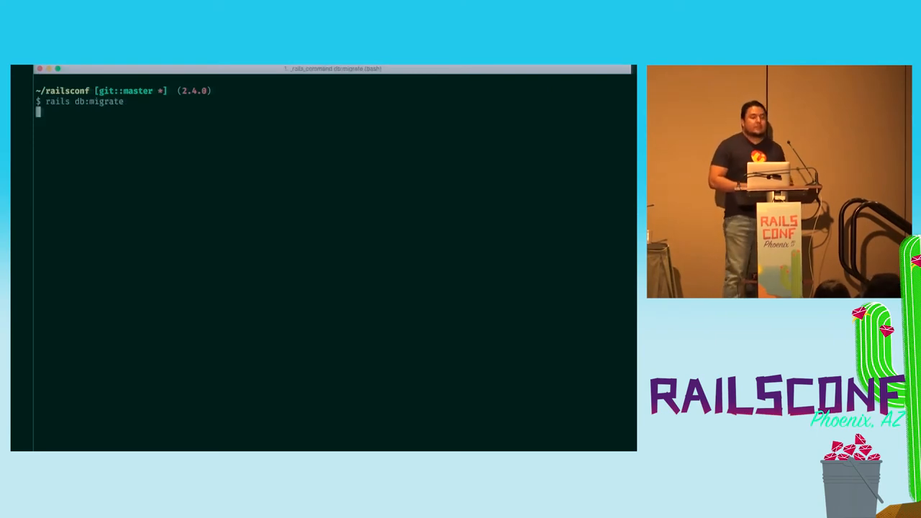
# Run rails db:migrate to add the active boolean column to authors, then launch the next rails command
pyautogui.press('Return')
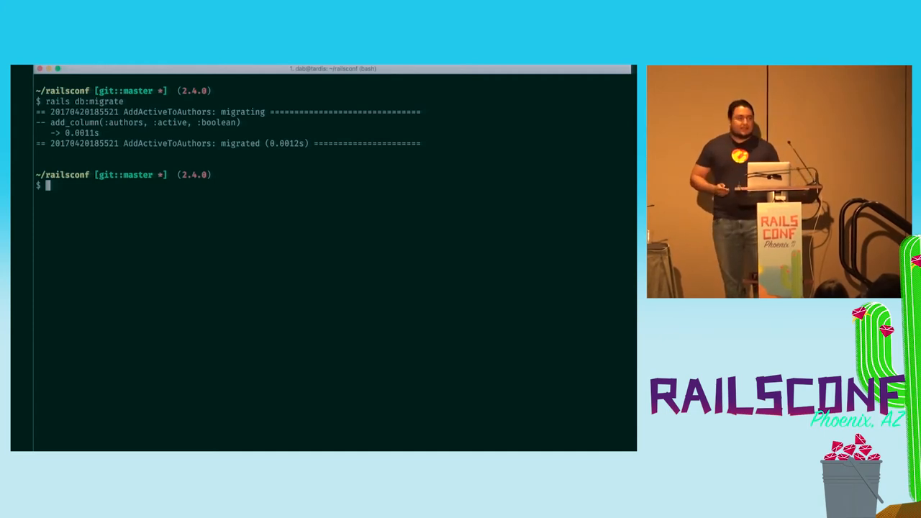
pyautogui.write('rails')
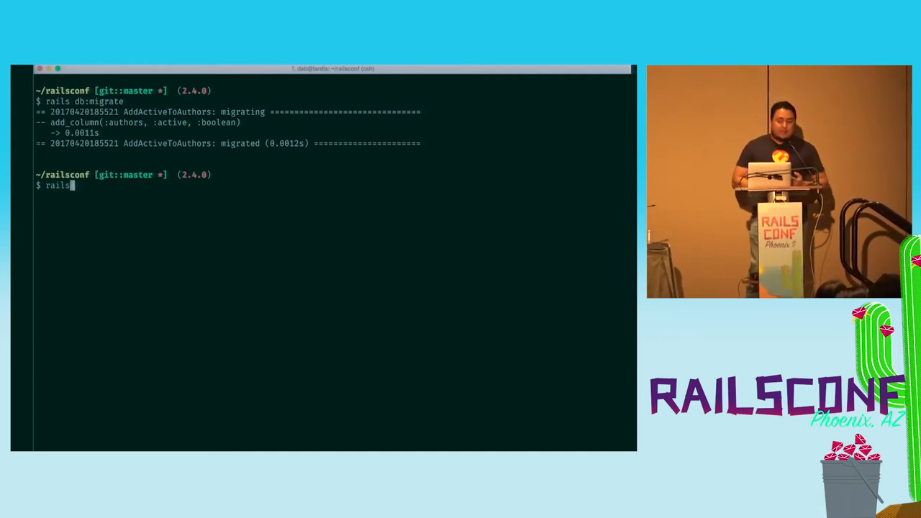
pyautogui.press('Return')
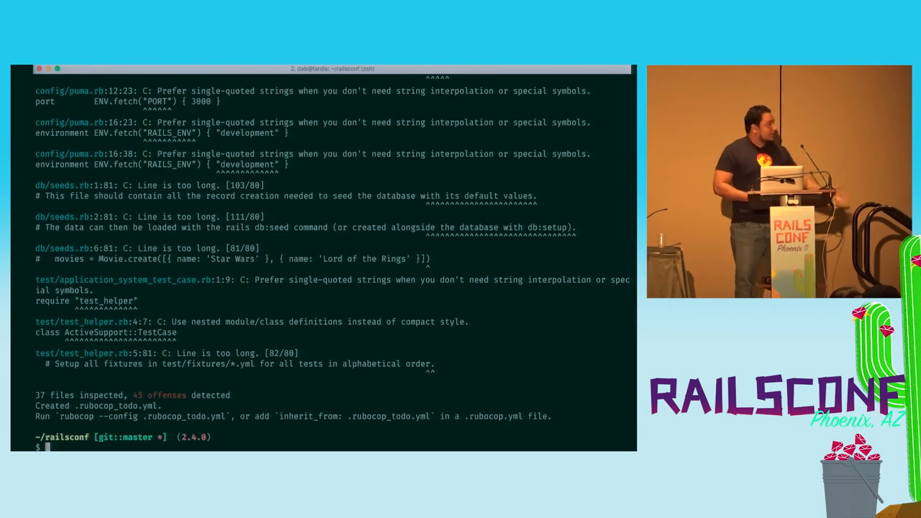
# Write 'inherit_from: .rubocop_todo.yml' into .rubocop.yml and rerun RuboCop
pyautogui.write('echo "inherit_from: .rubocop_todo.yml" > .rubocop.yml')
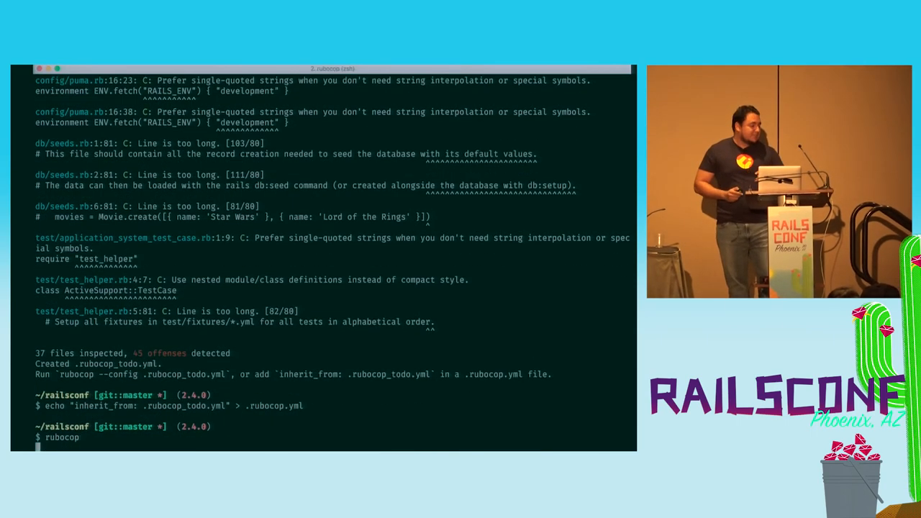
pyautogui.press('Return')
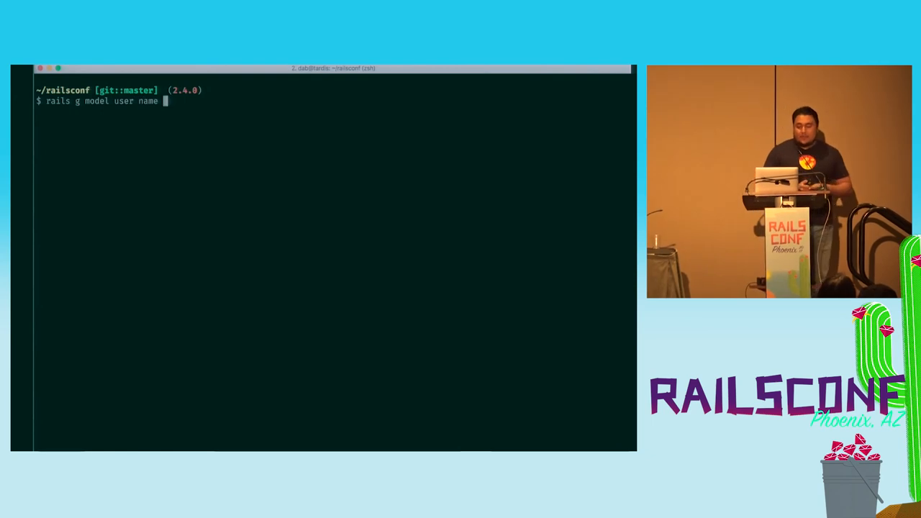
# Generate a User model with name, username, password and active:boolean, migrate, and annotate it
pyautogui.write('username password active:boolean')
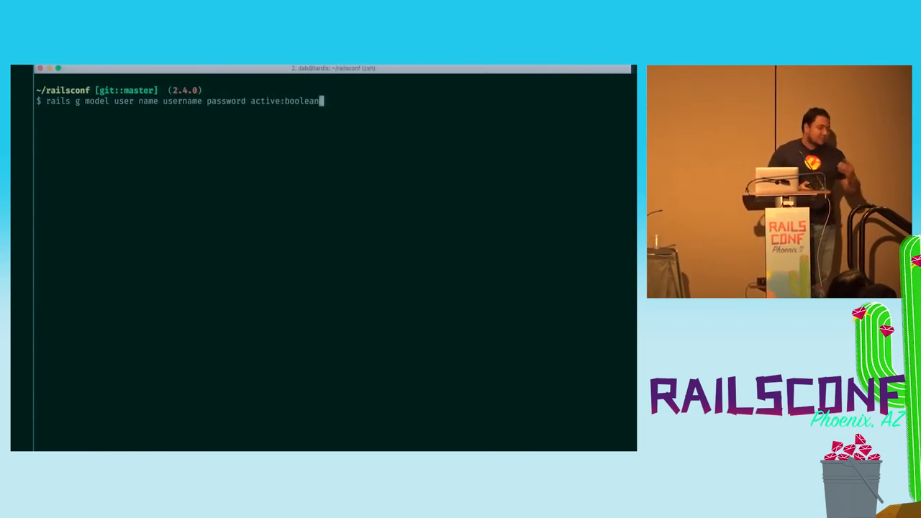
pyautogui.press('Return')
pyautogui.write('rails db:migra')
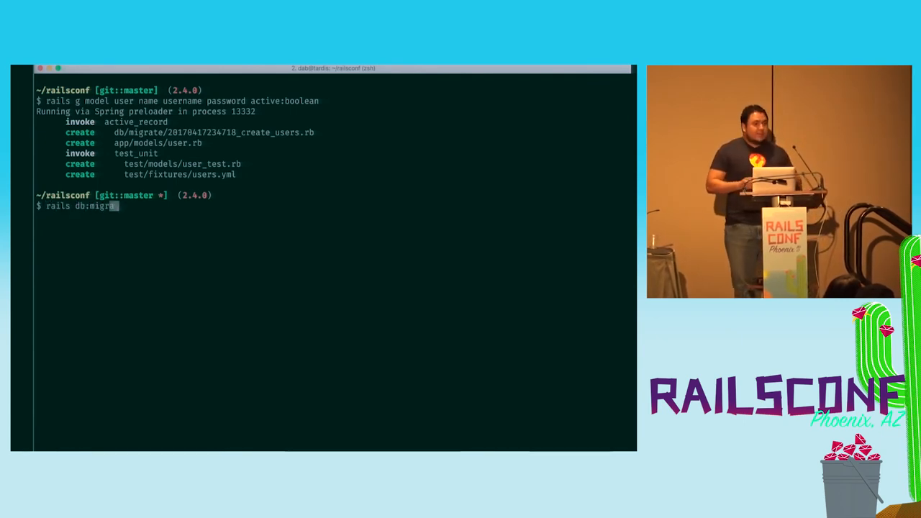
pyautogui.press('Return')
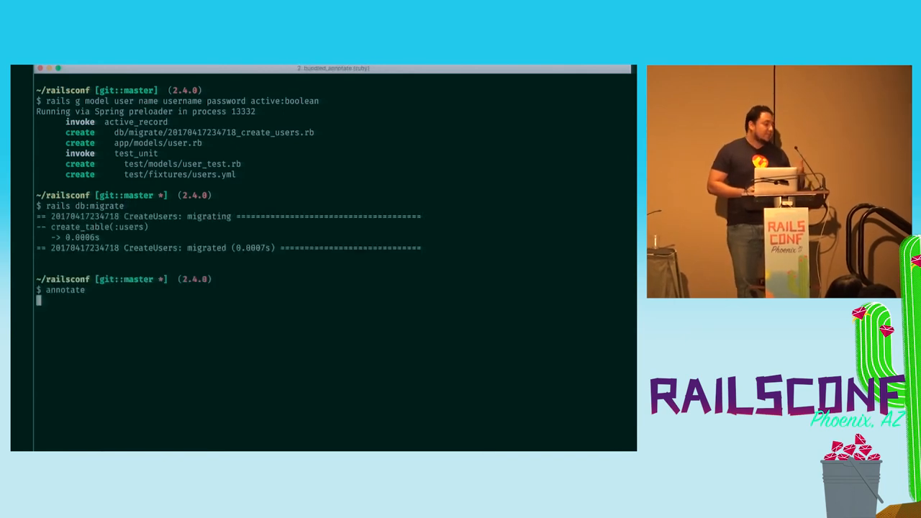
pyautogui.press('Return')
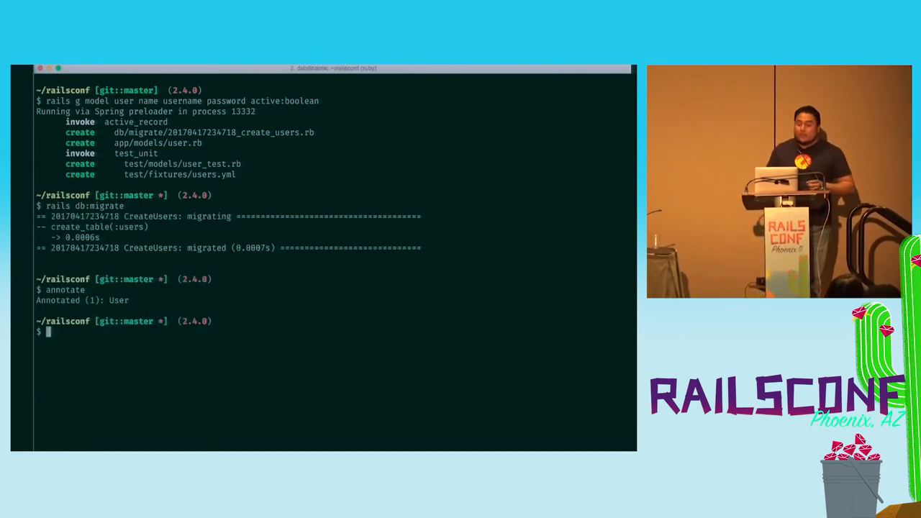